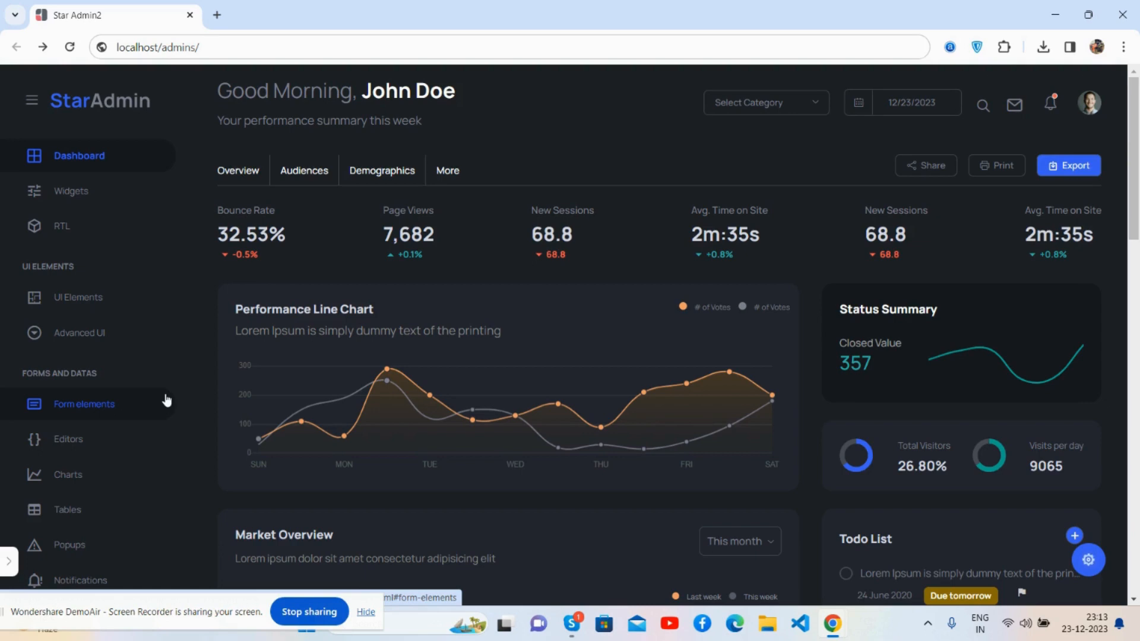
mouse_move(283, 370)
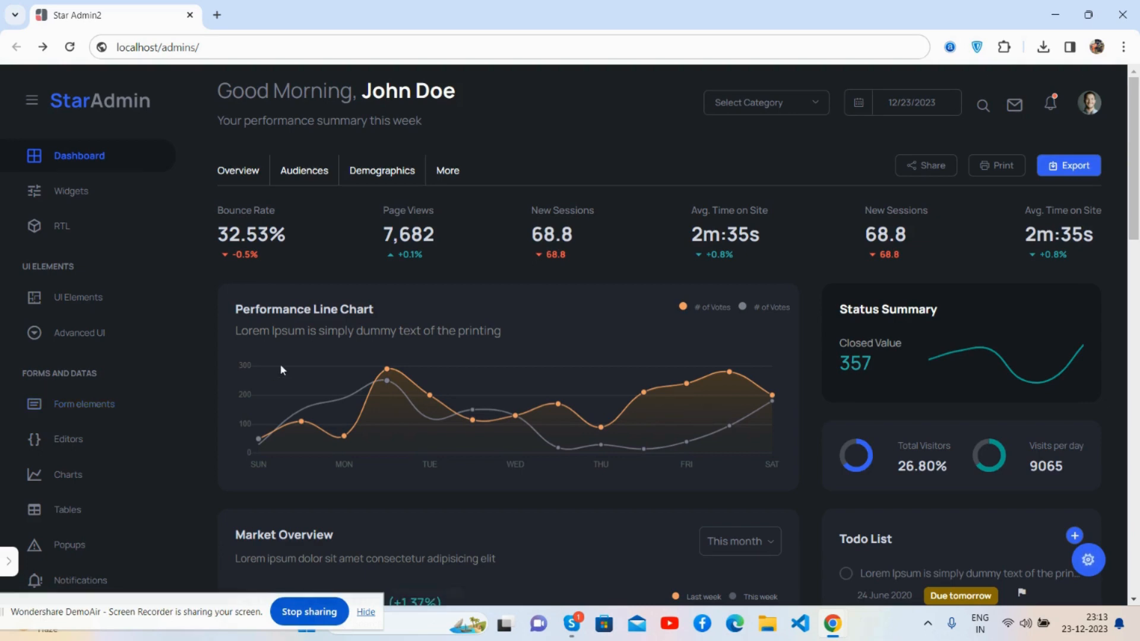
mouse_move(663, 189)
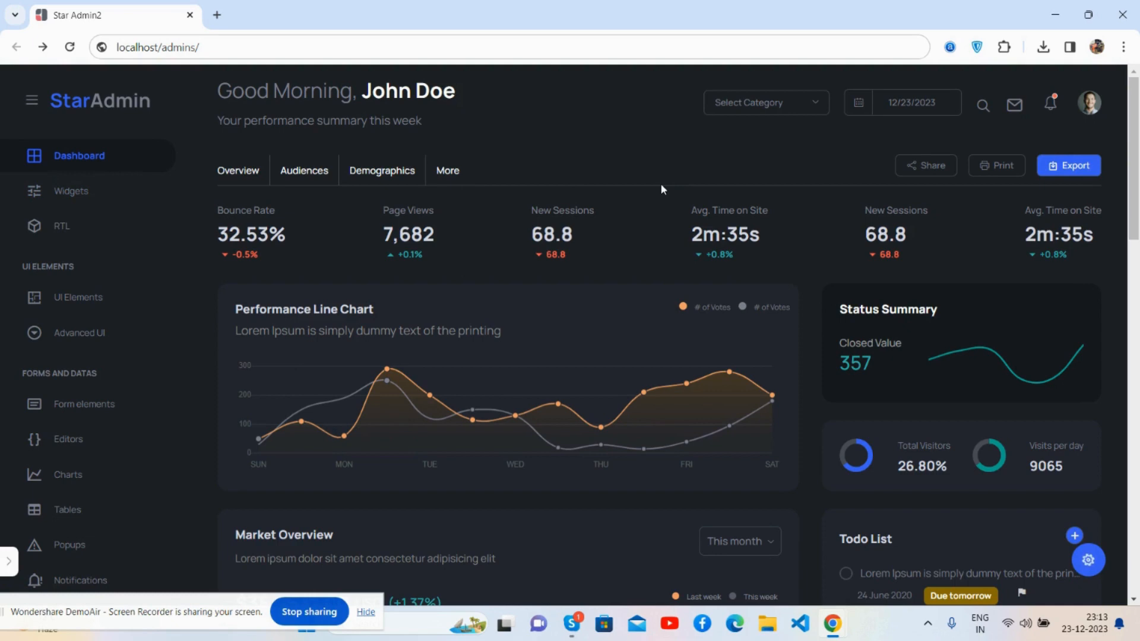
- Collapse the sidebar to icons, expand it back, then collapse it again
click(31, 100)
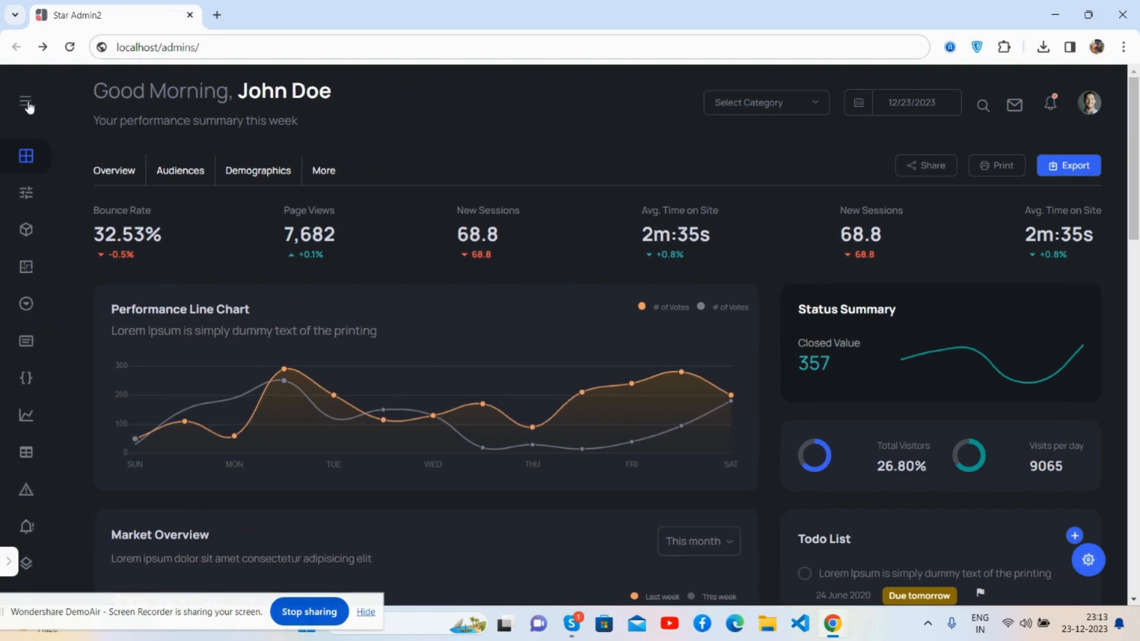
click(27, 103)
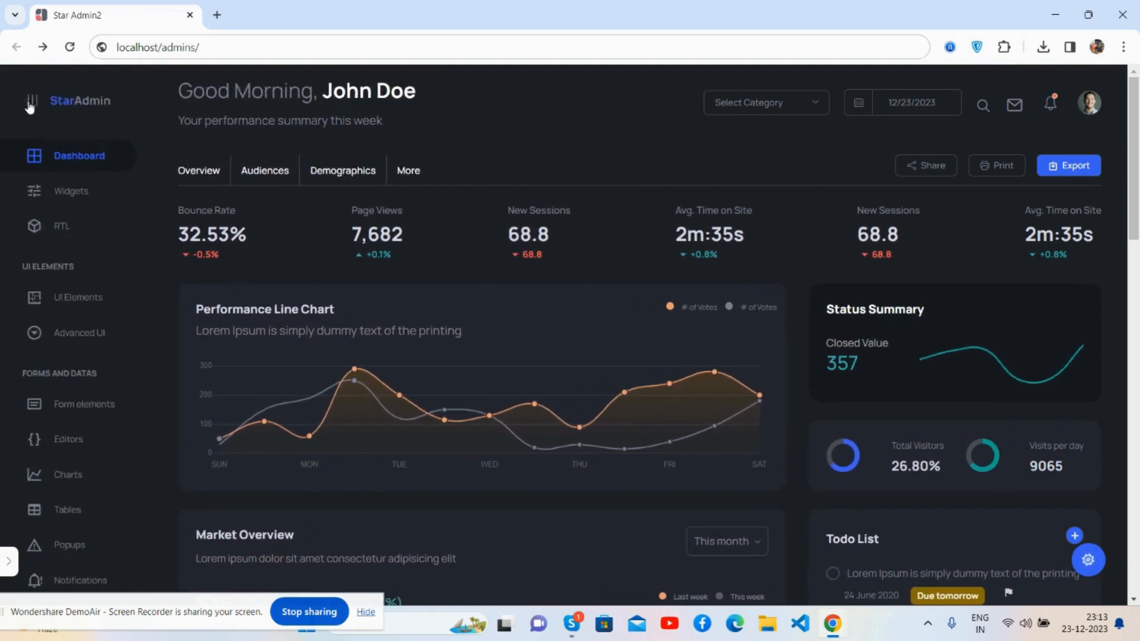
click(30, 101)
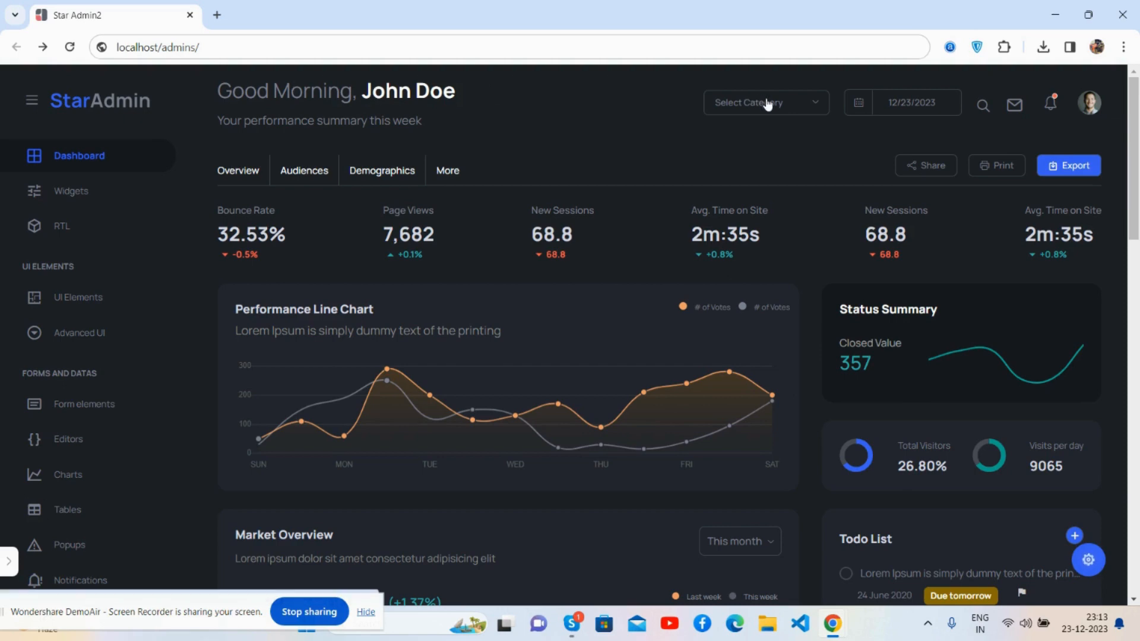
- View the product bundle categories and set the dashboard date to December 5, 2023
click(766, 102)
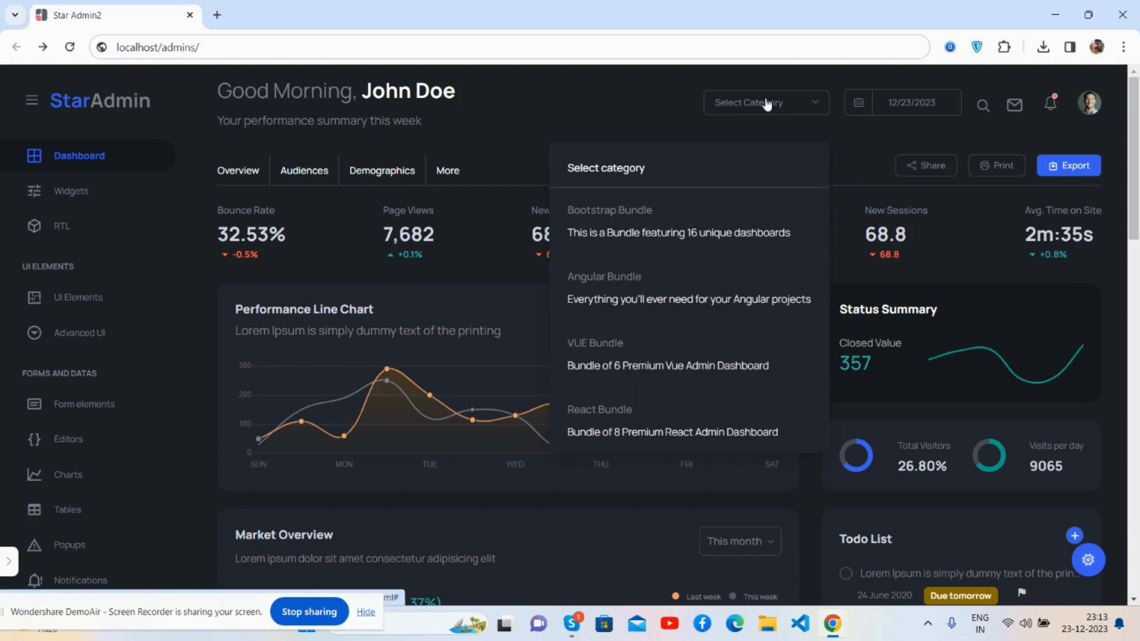
click(858, 102)
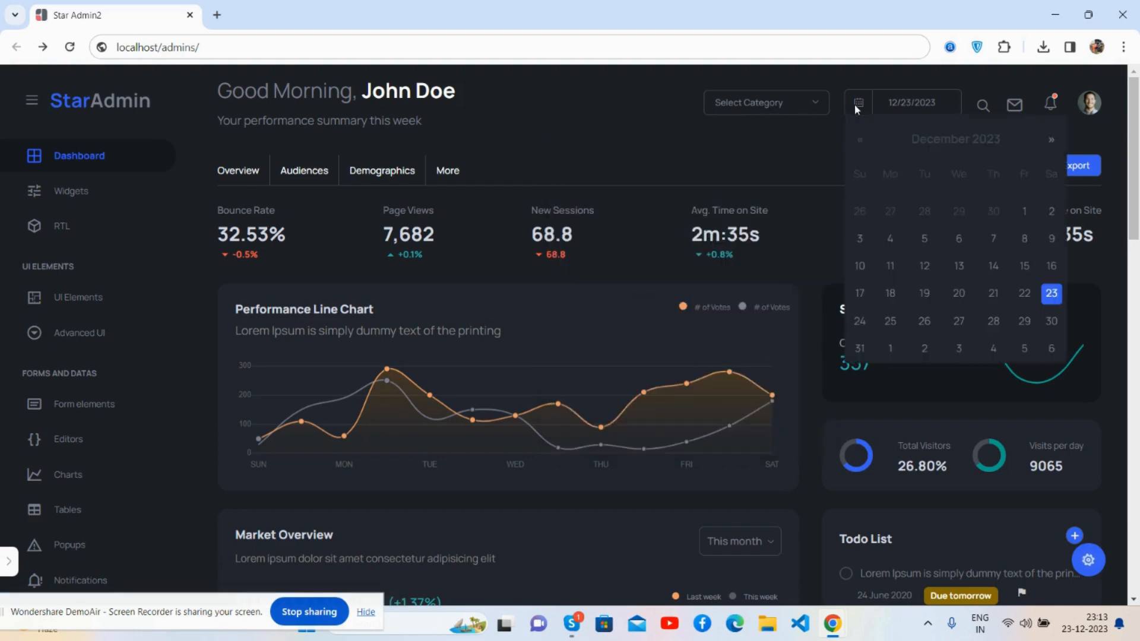
click(923, 238)
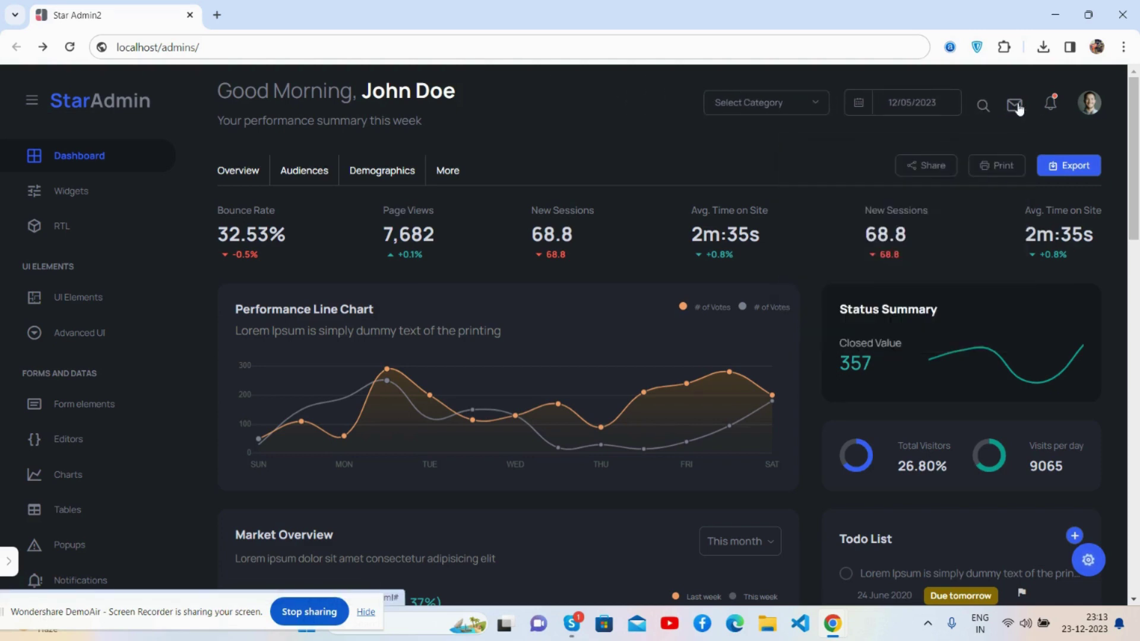
mouse_move(1087, 112)
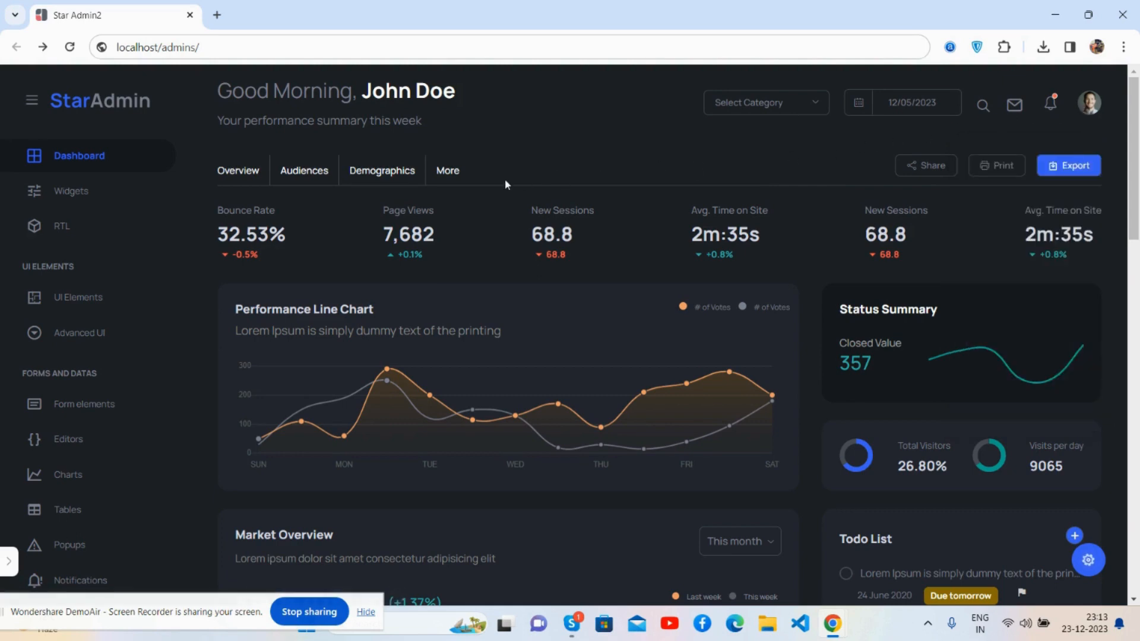
mouse_move(609, 247)
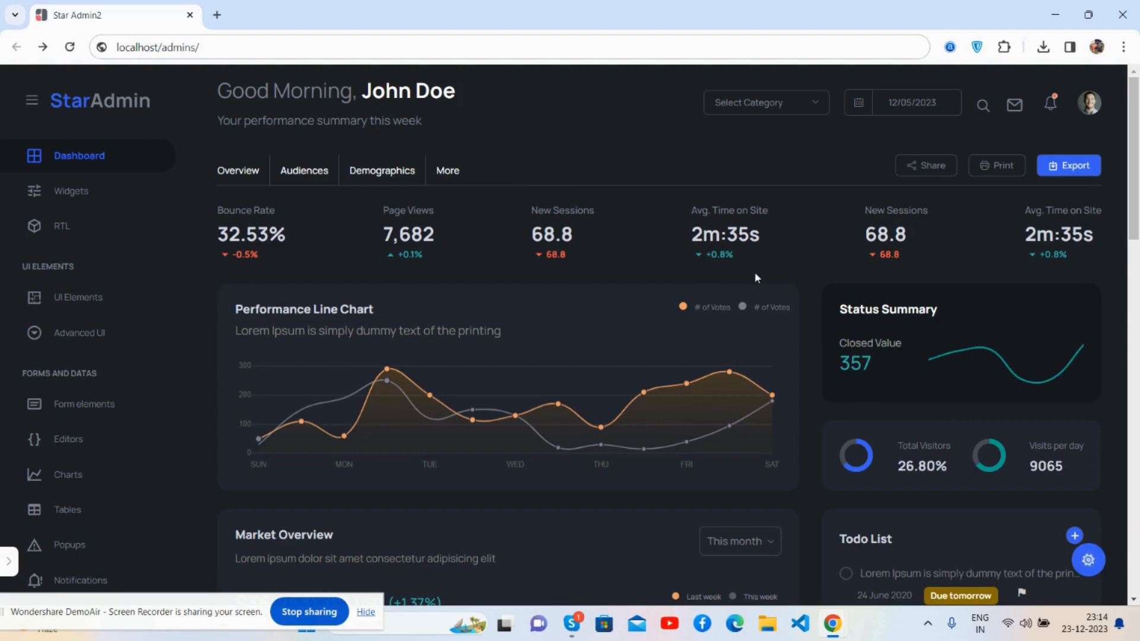
mouse_move(314, 402)
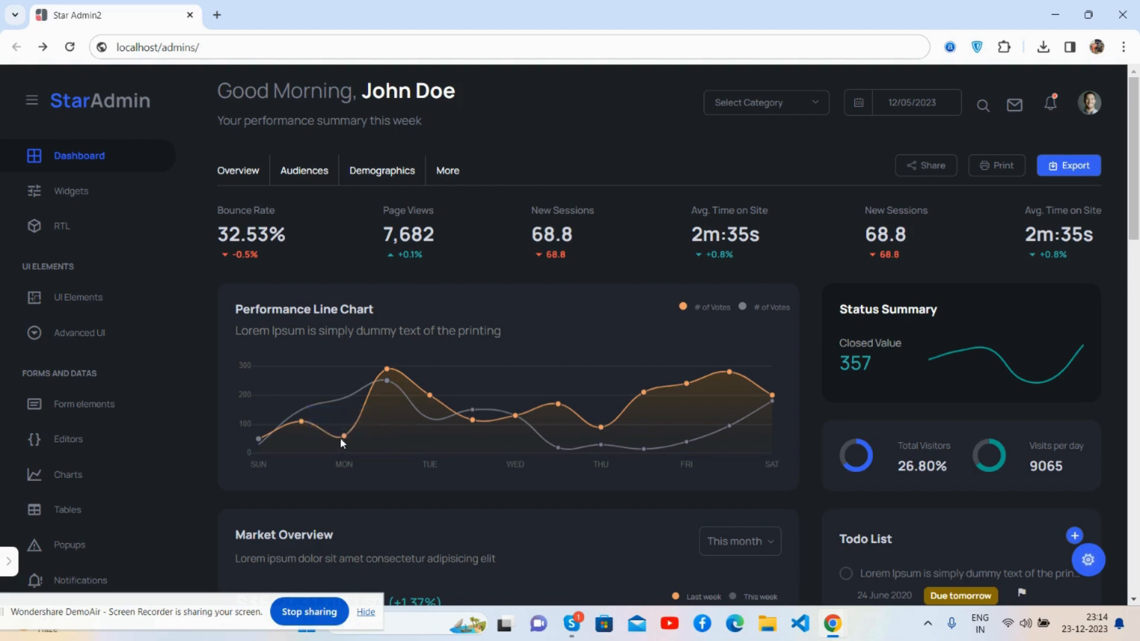
mouse_move(387, 387)
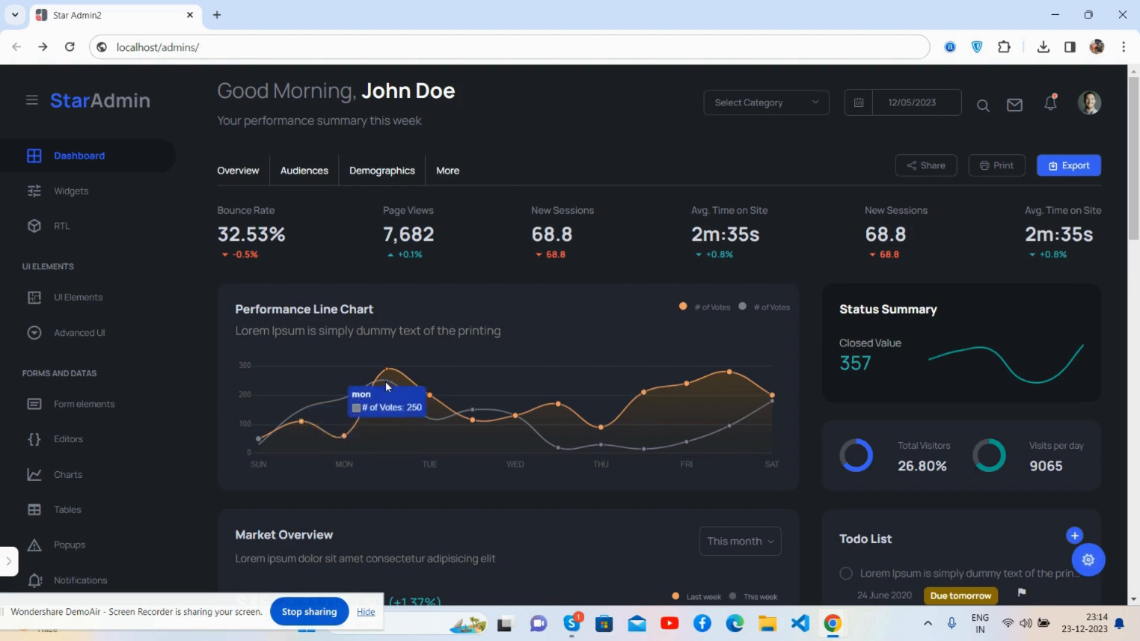
mouse_move(867, 351)
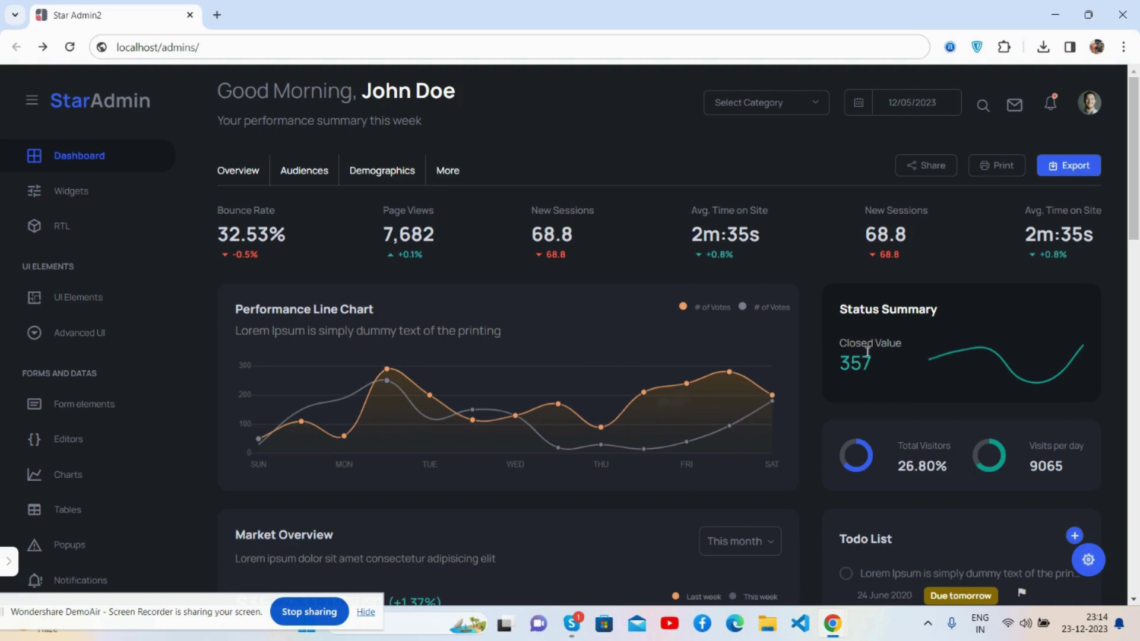
mouse_move(948, 362)
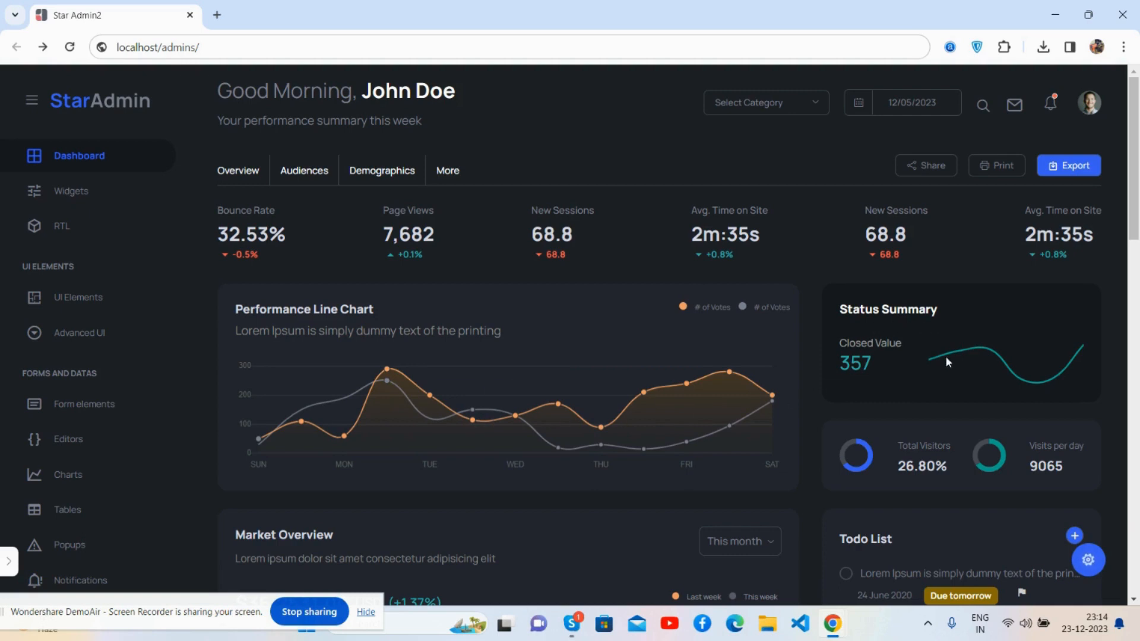
mouse_move(1060, 385)
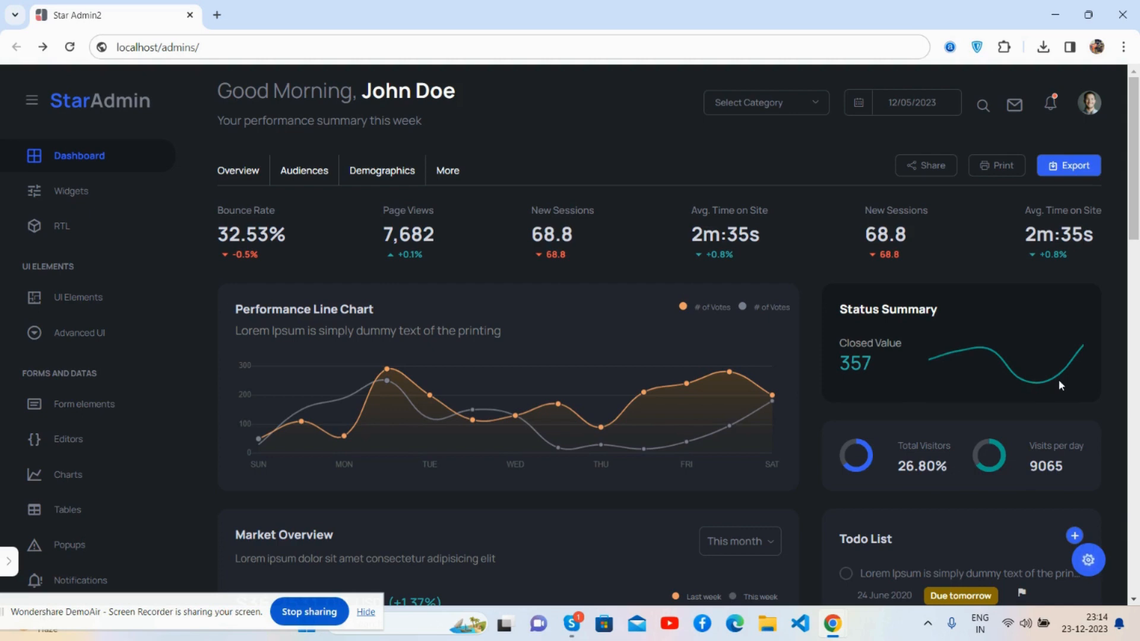
- Untick the first Todo List task's completed mark
scroll(down, 3)
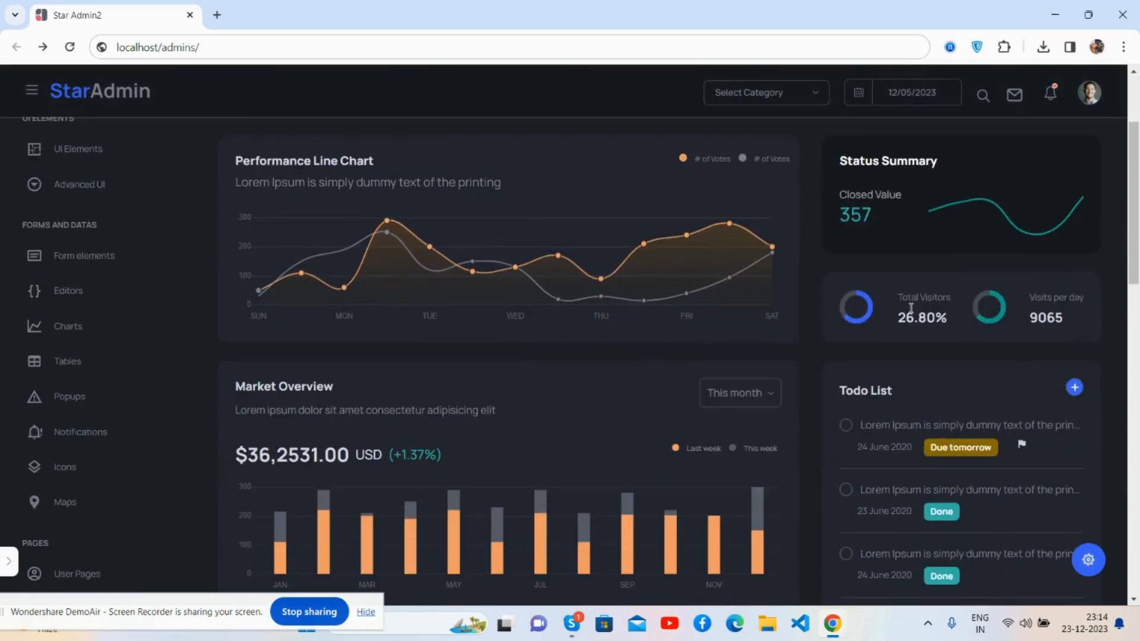
mouse_move(517, 363)
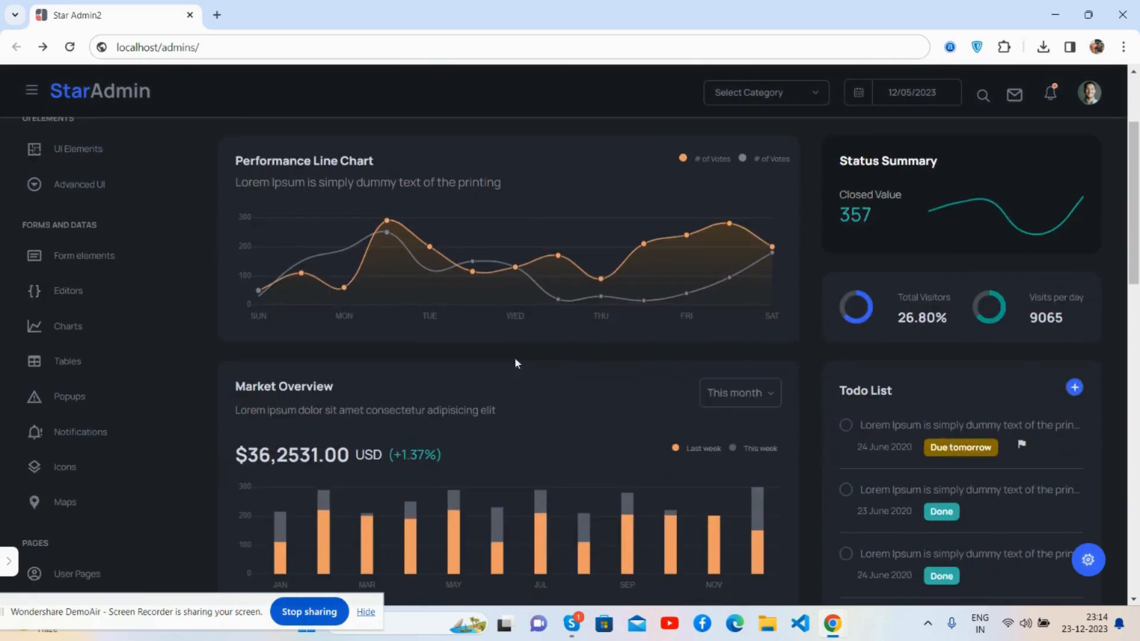
scroll(down, 3)
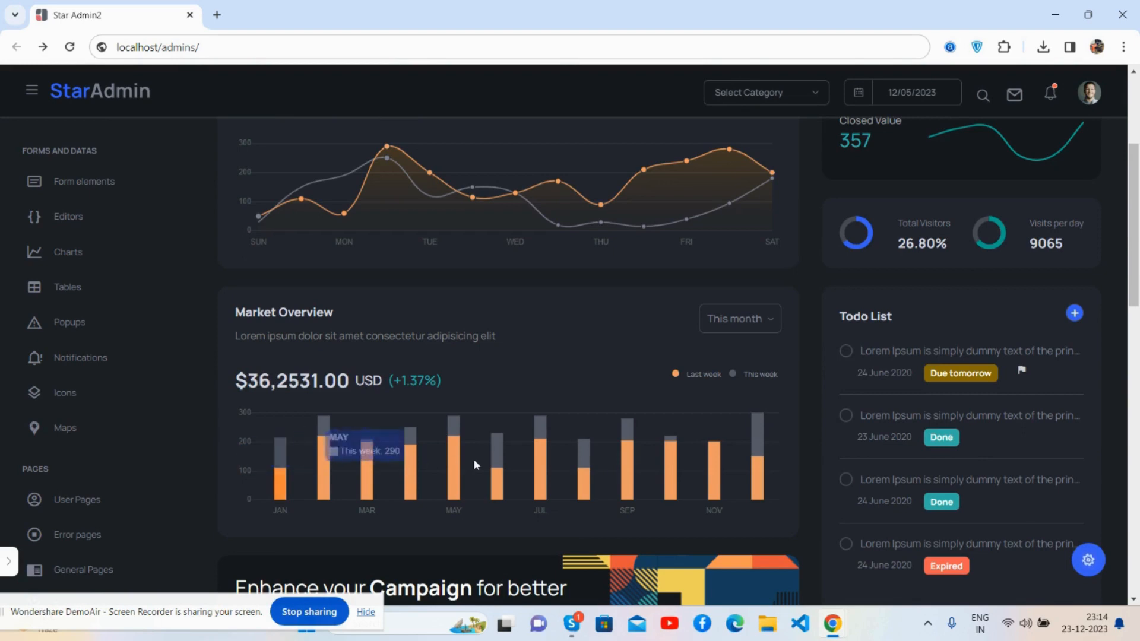
mouse_move(298, 454)
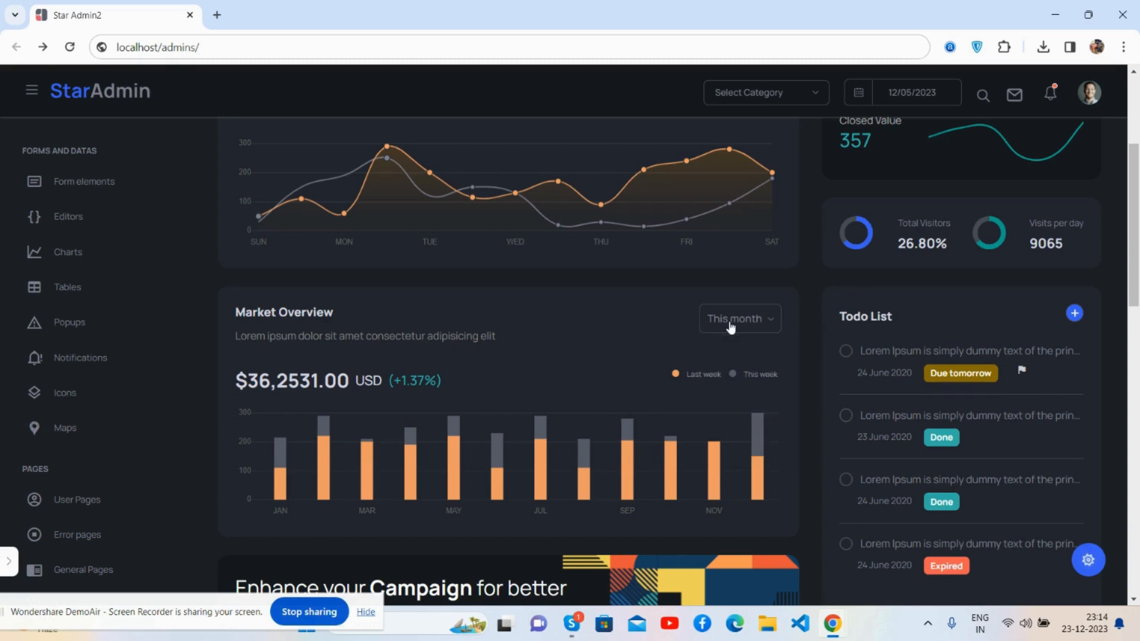
click(846, 350)
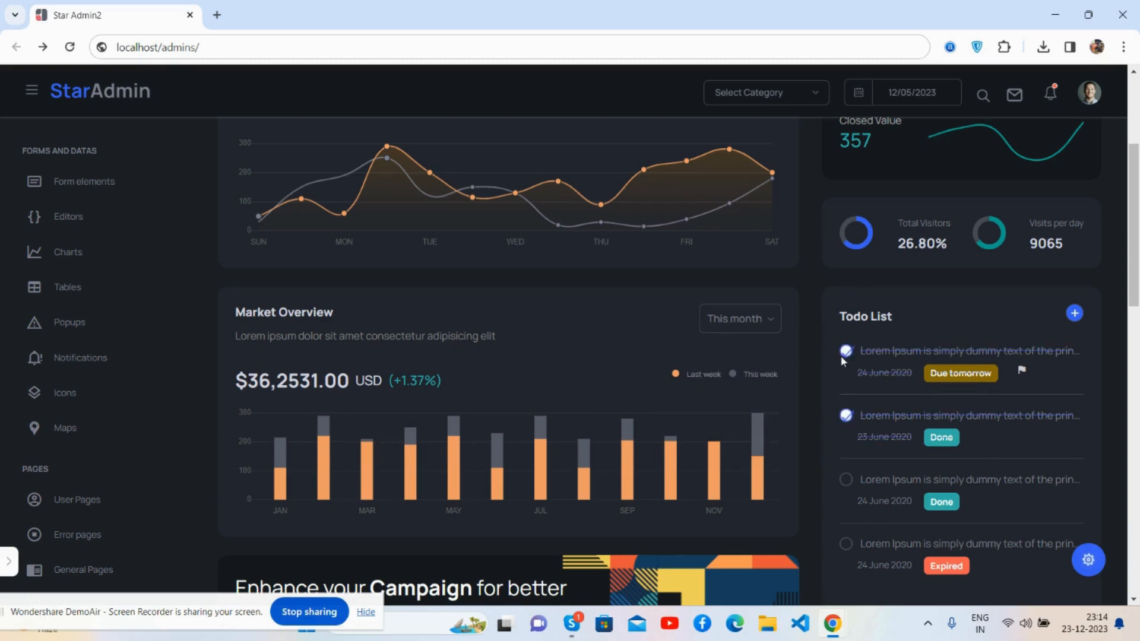
- Move down the dashboard to the Pending Requests table and amount breakdown
scroll(down, 3)
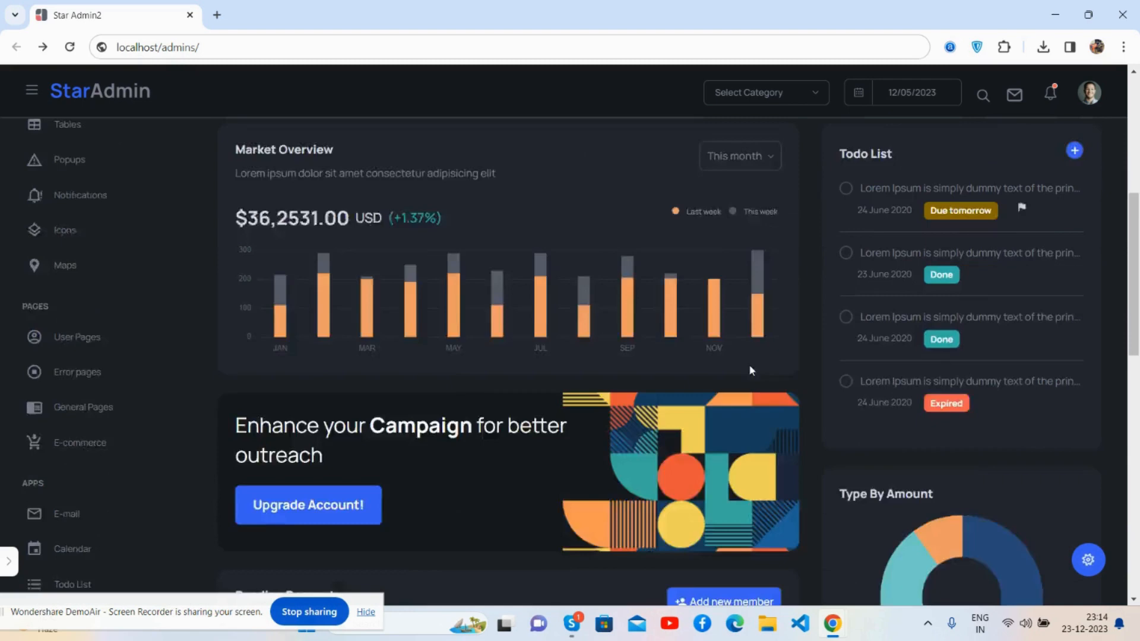
scroll(down, 3)
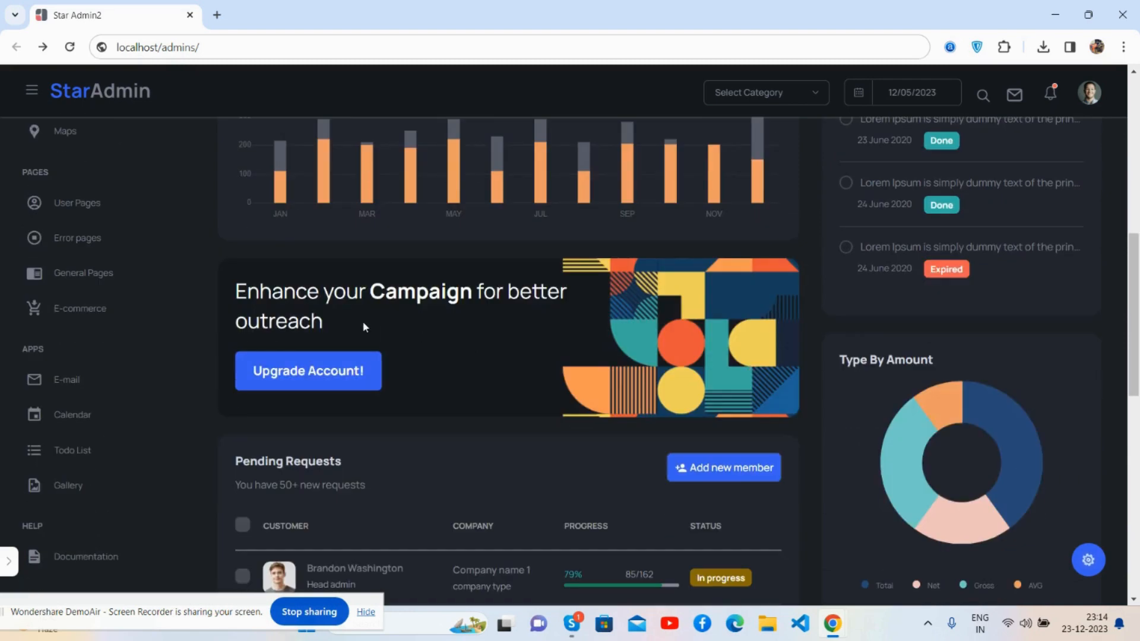
scroll(down, 3)
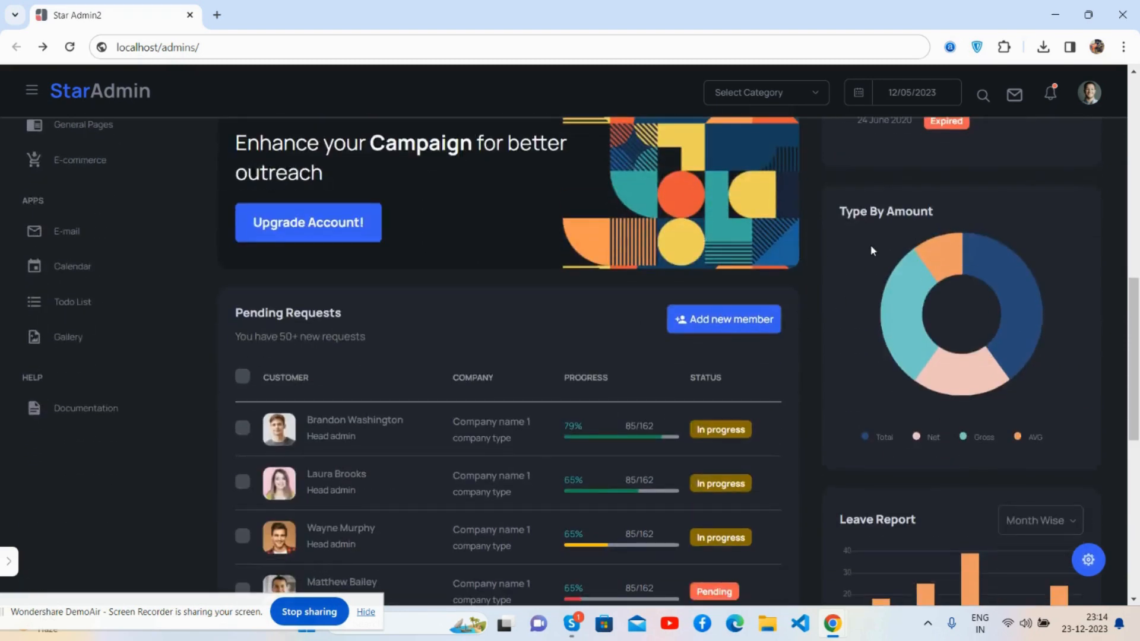
mouse_move(703, 356)
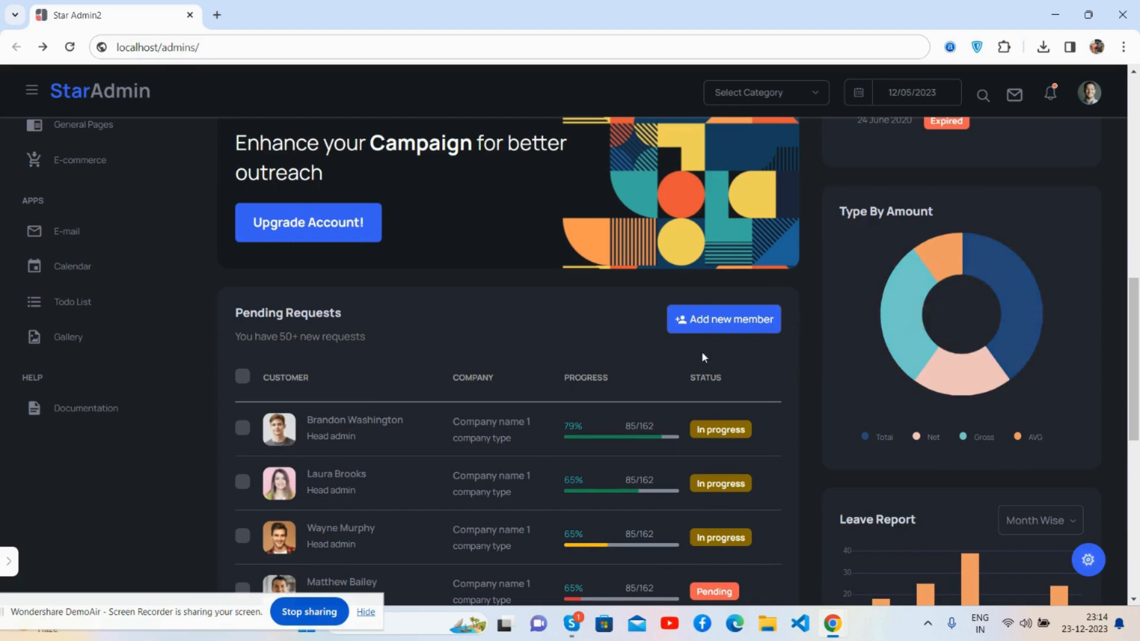
- Scroll through the Leave Report, Activities and Top Performer widgets
scroll(down, 3)
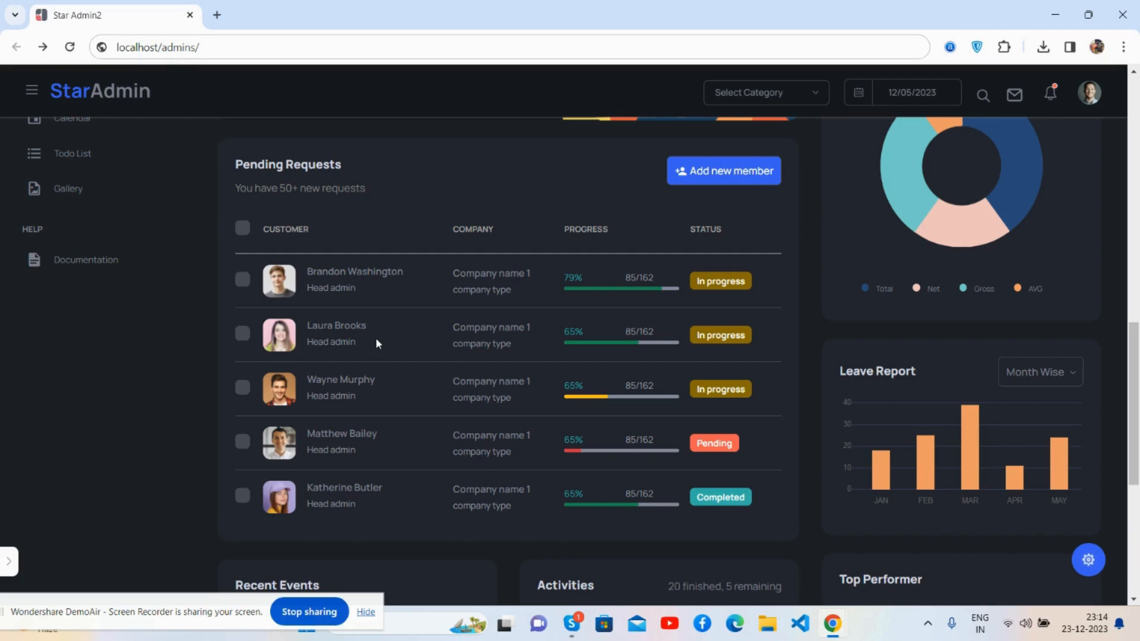
scroll(down, 3)
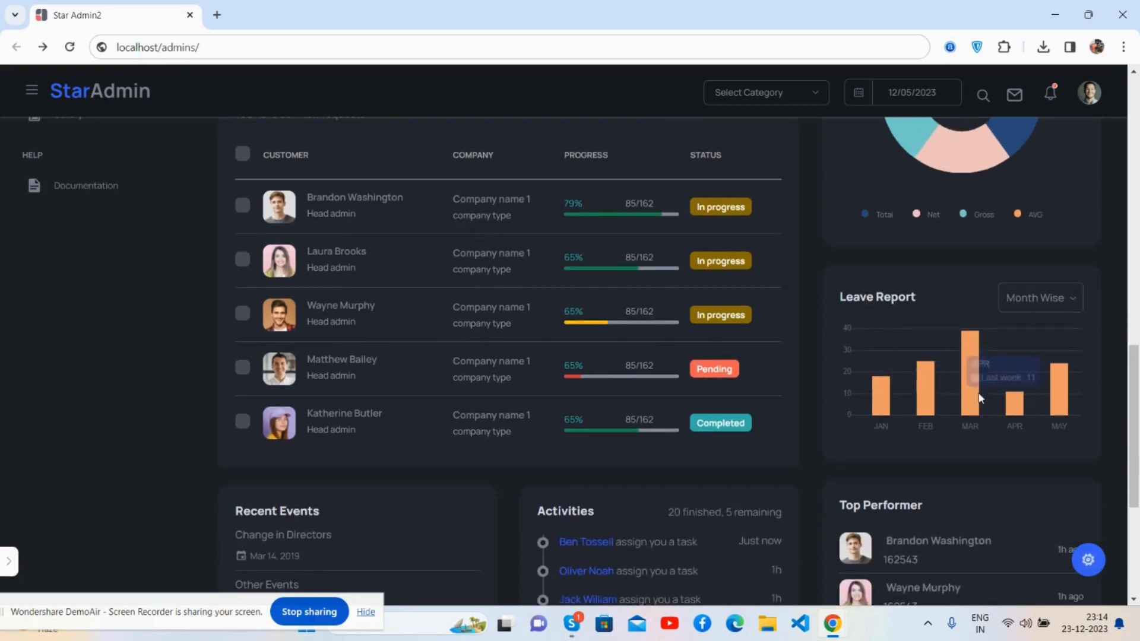
scroll(down, 3)
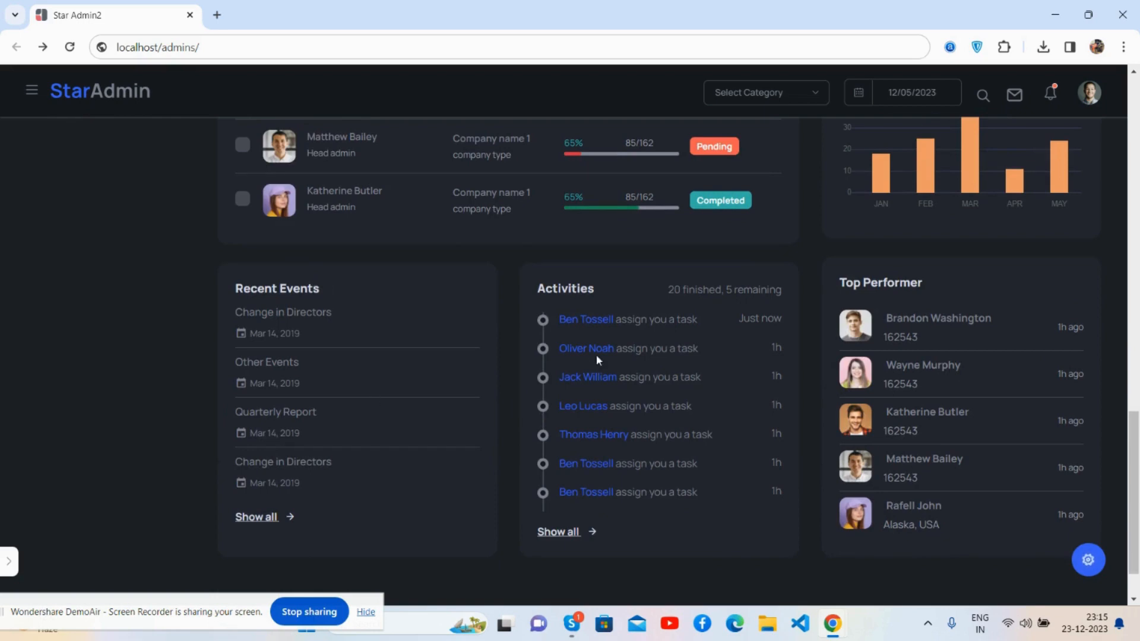
scroll(down, 3)
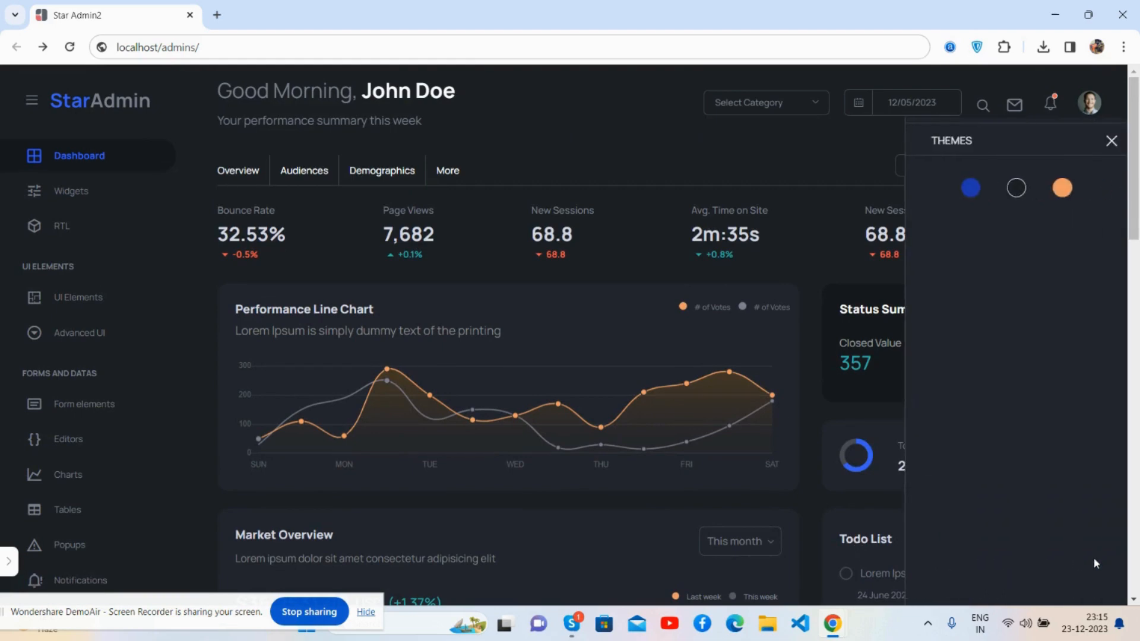
- Close the Themes panel and open Chrome DevTools with the device preview (F12)
click(1112, 140)
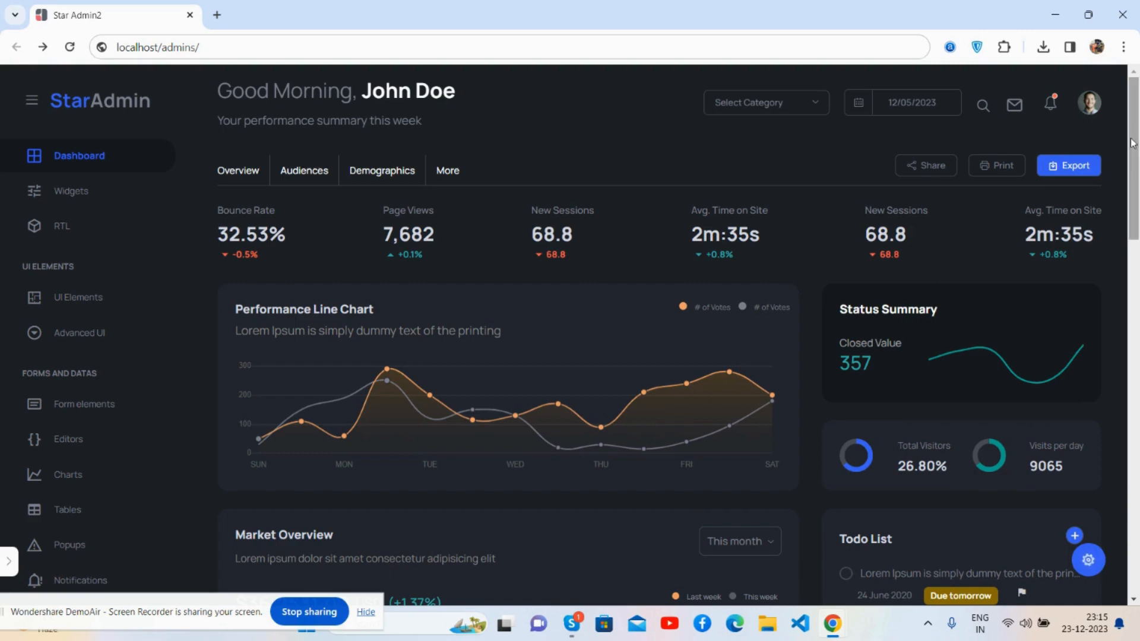
key(F12)
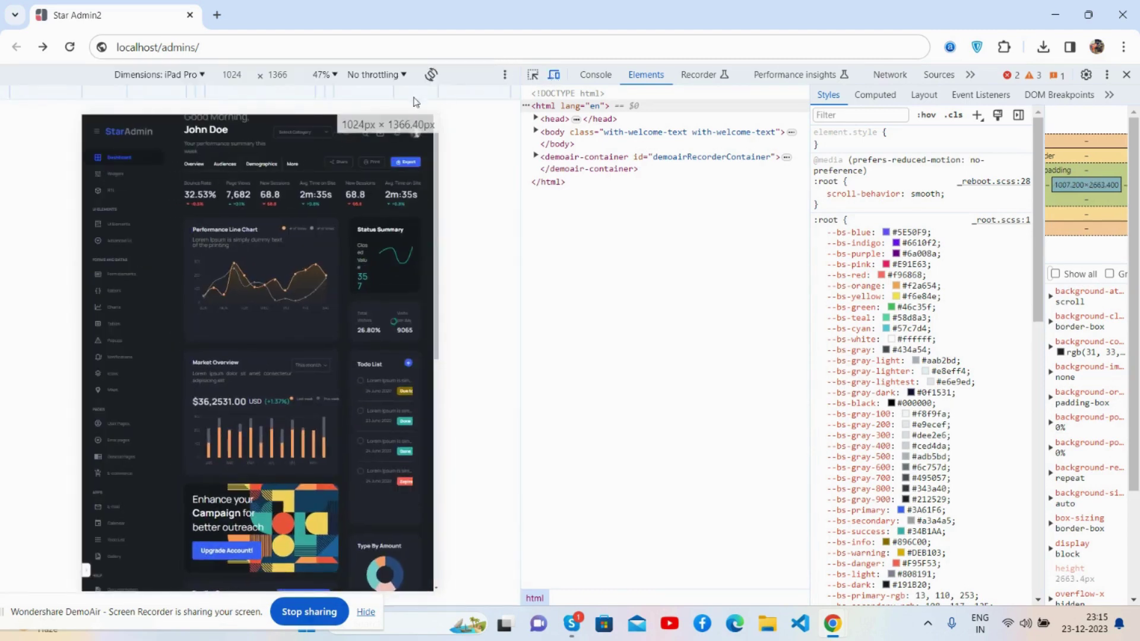
- Preview the dashboard as iPhone 14 Pro Max, then as iPad Mini
click(184, 75)
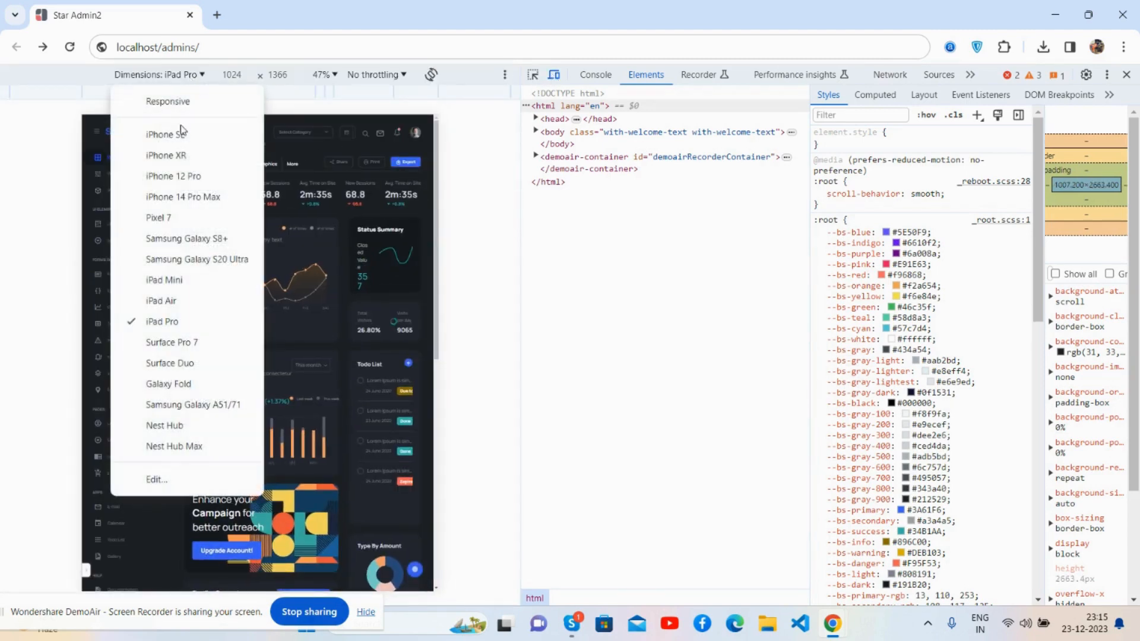
click(183, 197)
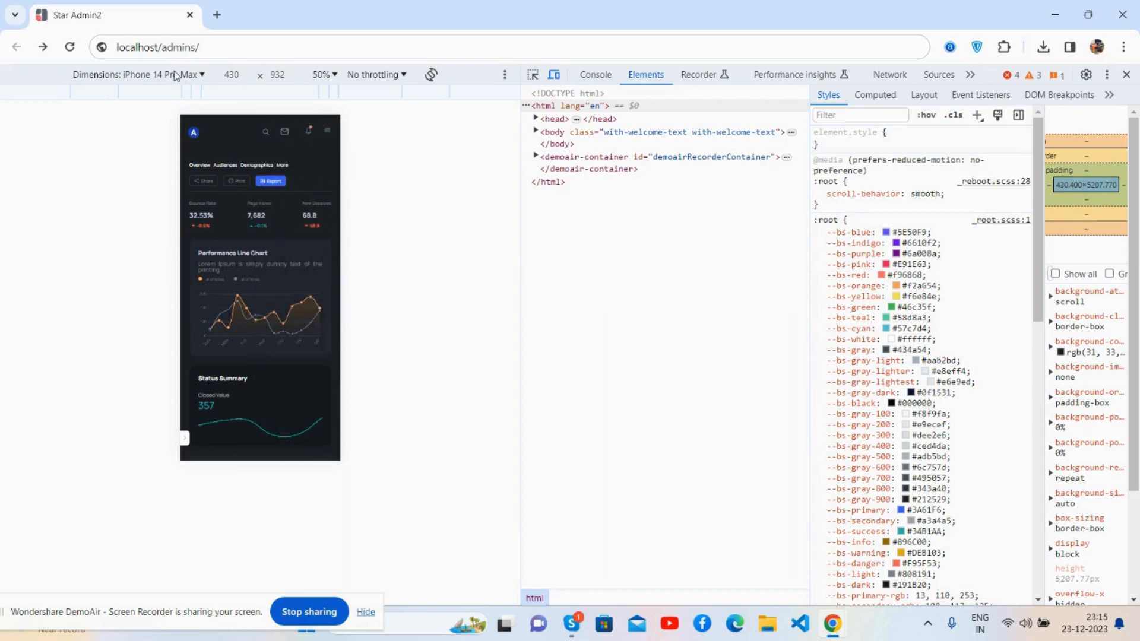
click(160, 74)
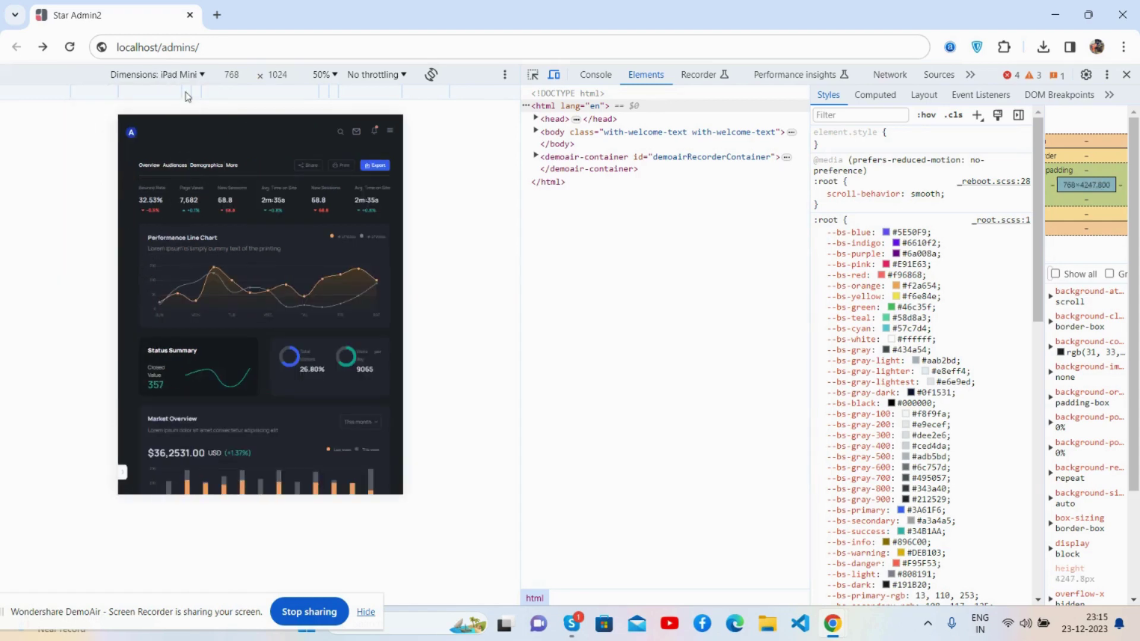
- Switch the device preview to iPad Air from the presets list
click(184, 73)
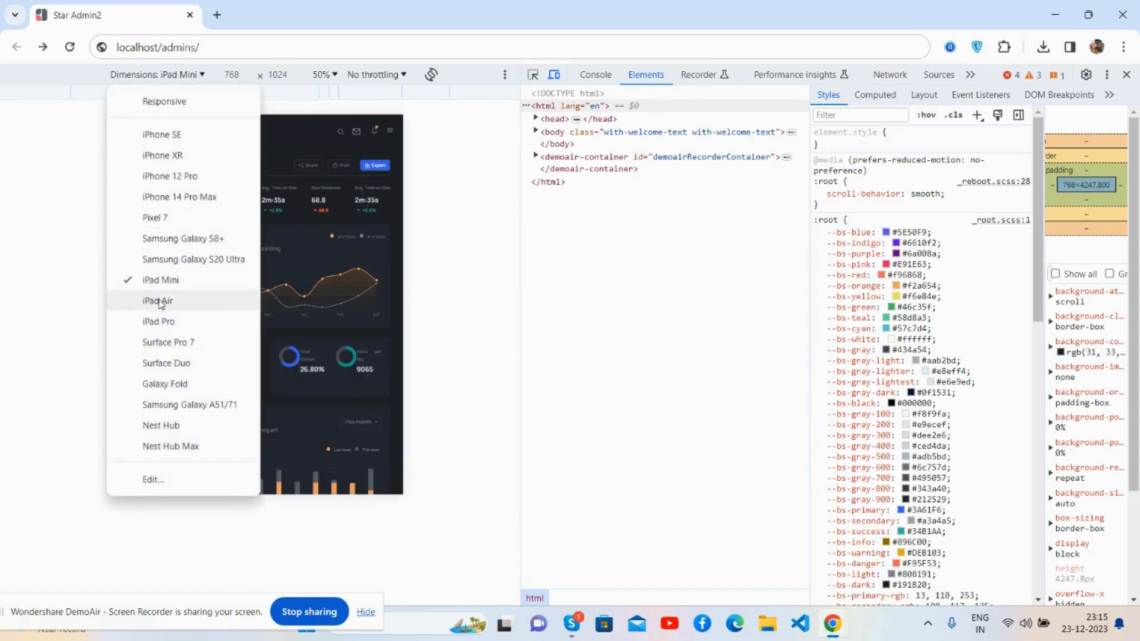
click(156, 301)
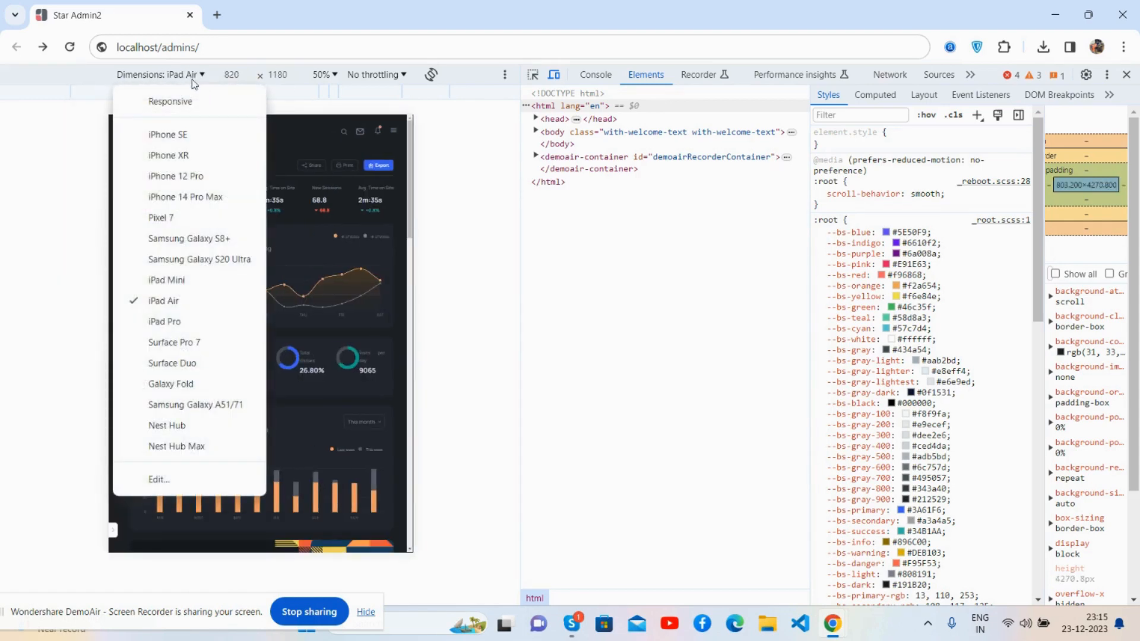
click(175, 342)
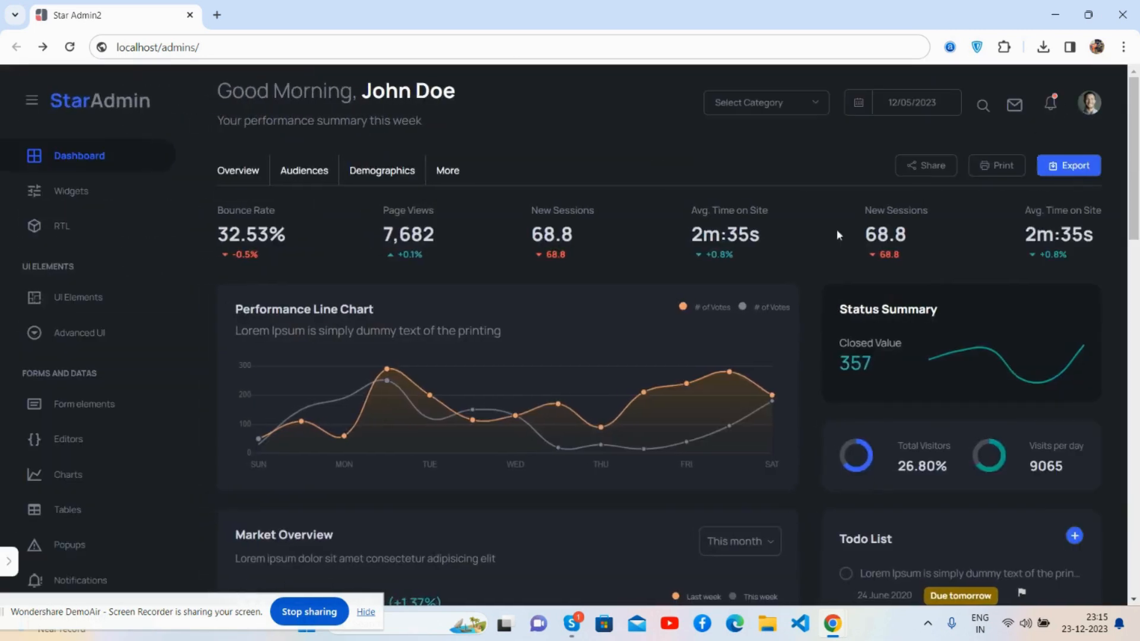
scroll(down, 3)
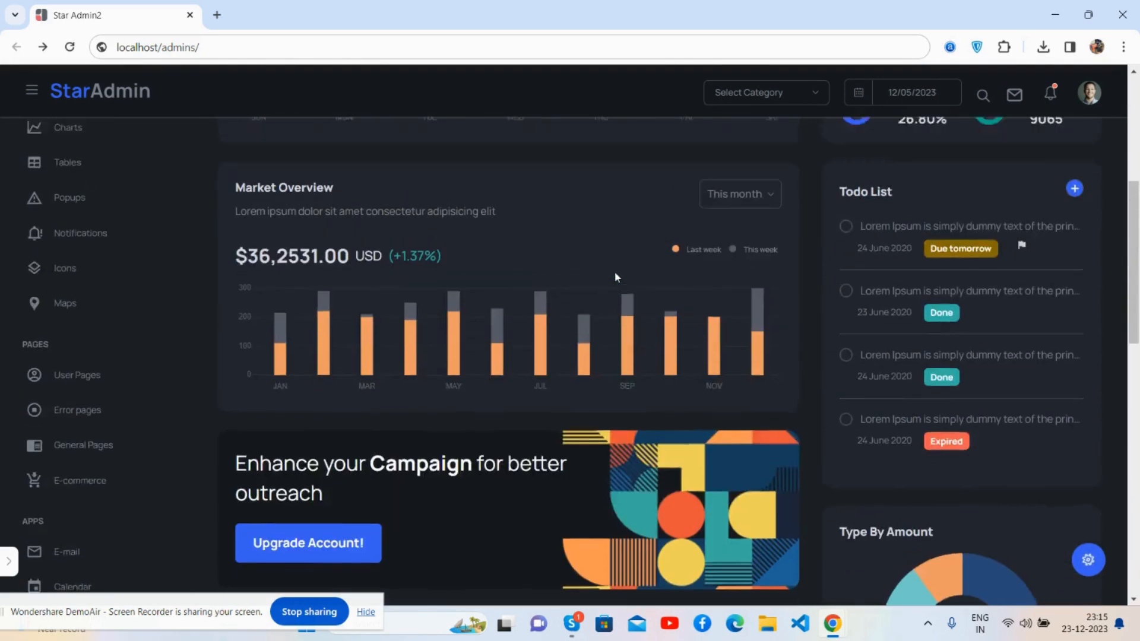
scroll(up, 3)
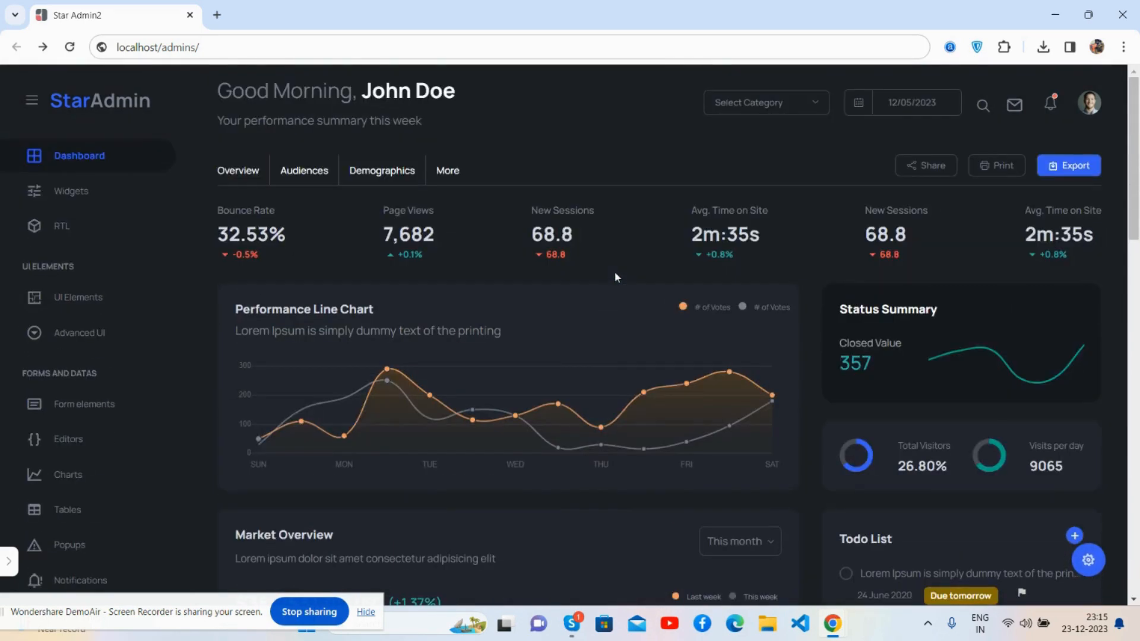